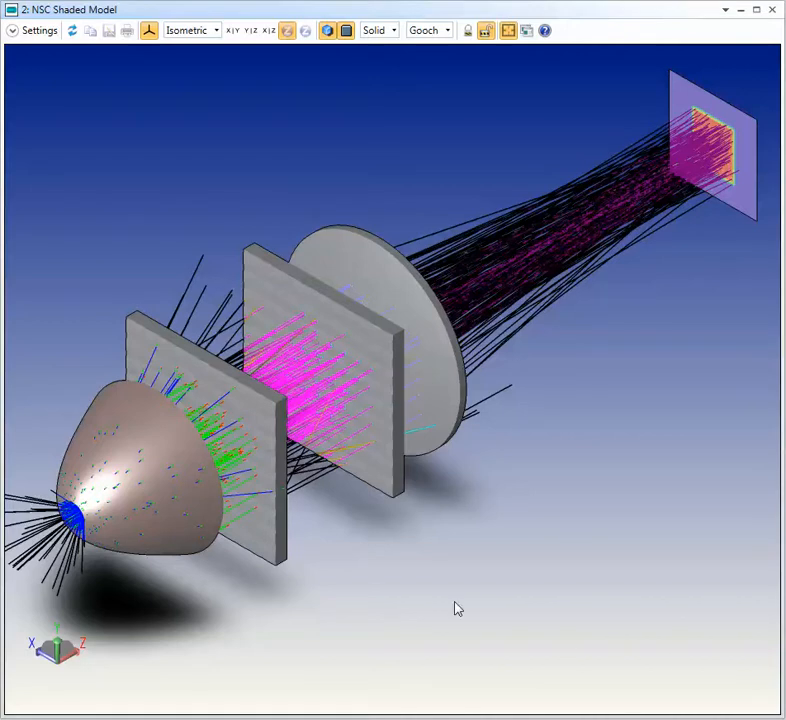
{"action": "mouse_move", "coordinate": [343, 574]}
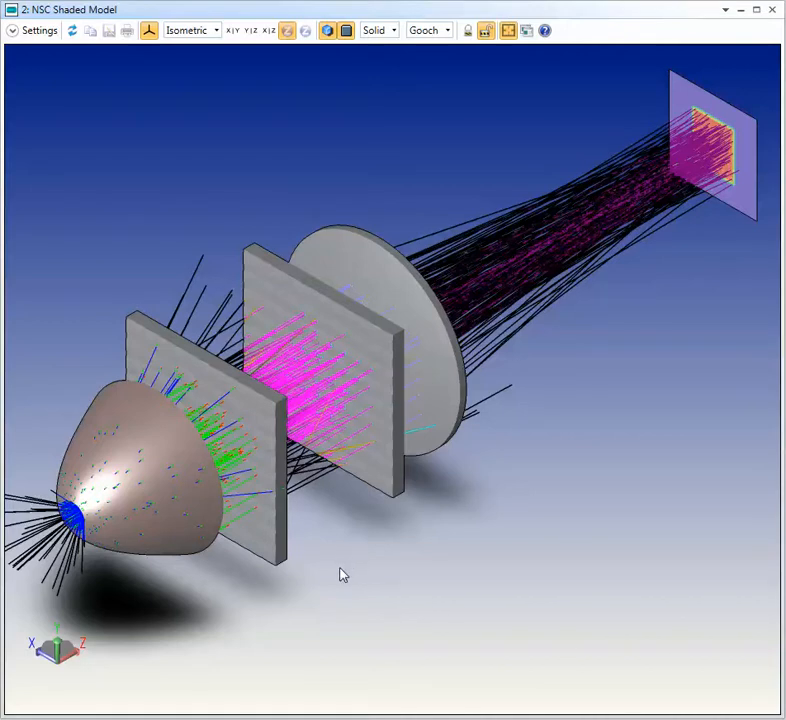
{"action": "mouse_move", "coordinate": [418, 521]}
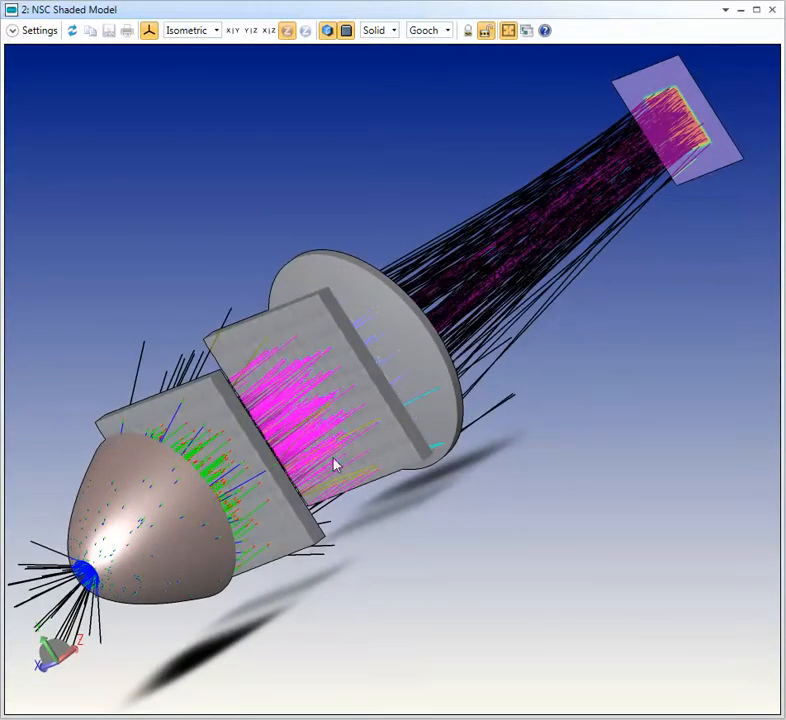
Orbit the model to look along the optical axis at the detector's filled square patch
{"action": "left_click_drag", "start_coordinate": [335, 463], "coordinate": [448, 543]}
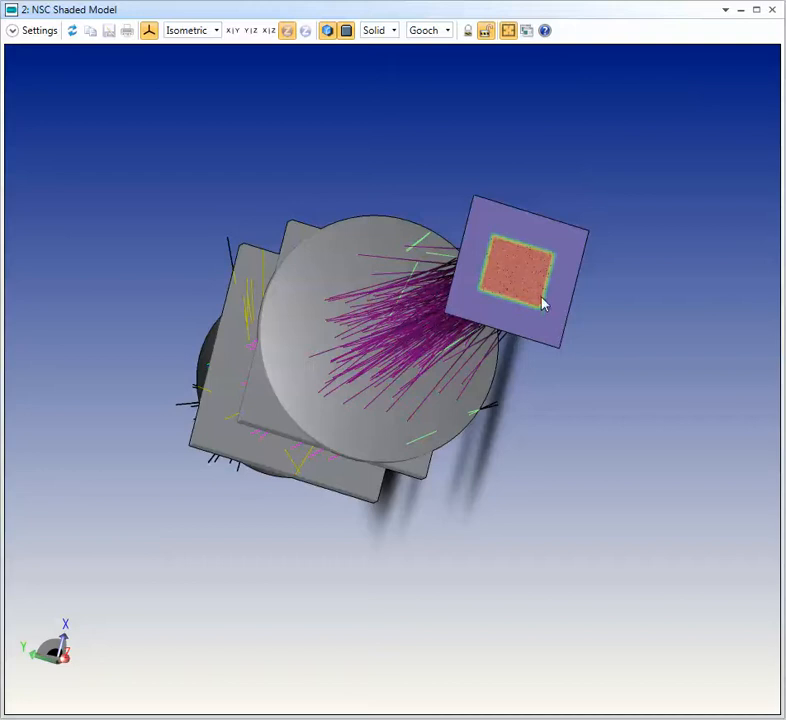
{"action": "mouse_move", "coordinate": [385, 308]}
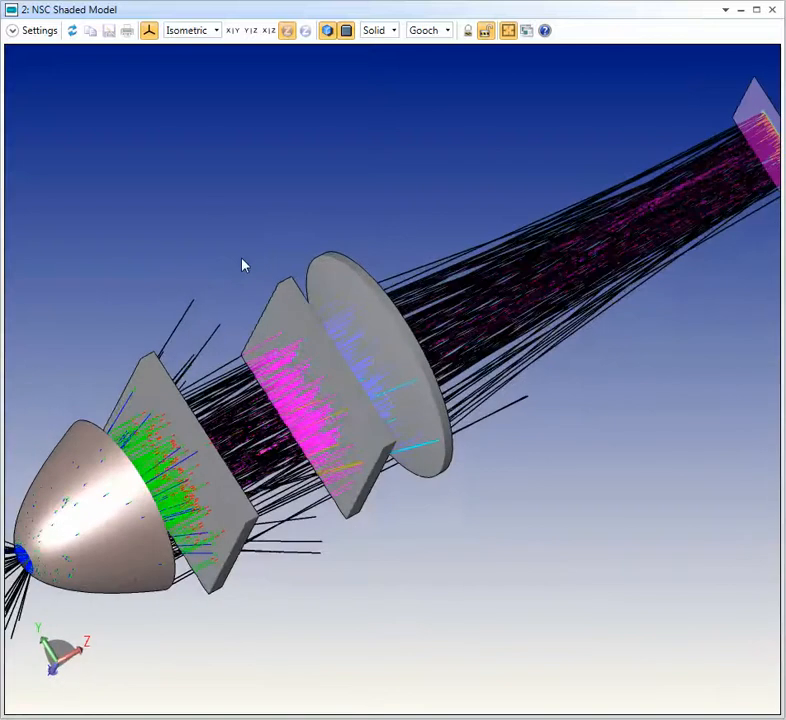
Check the system in the X-Y and Y-Z views, then return to Isometric
{"action": "left_click", "coordinate": [231, 30]}
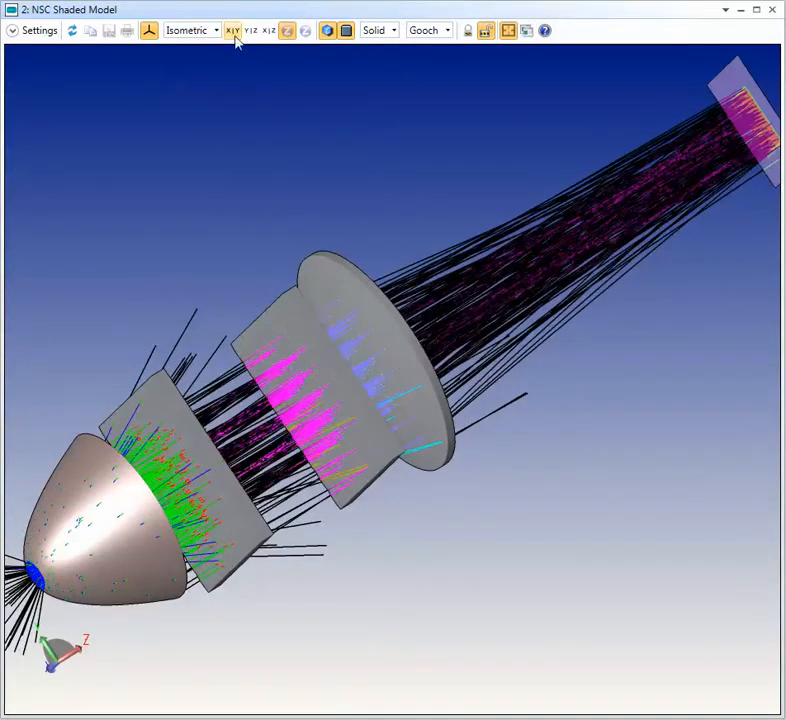
{"action": "left_click", "coordinate": [214, 29]}
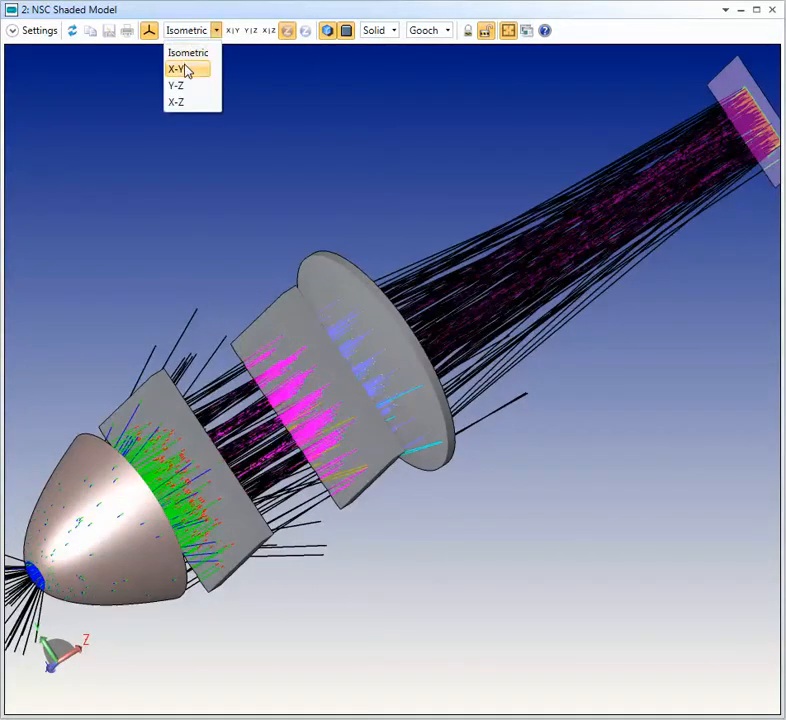
{"action": "left_click", "coordinate": [175, 68]}
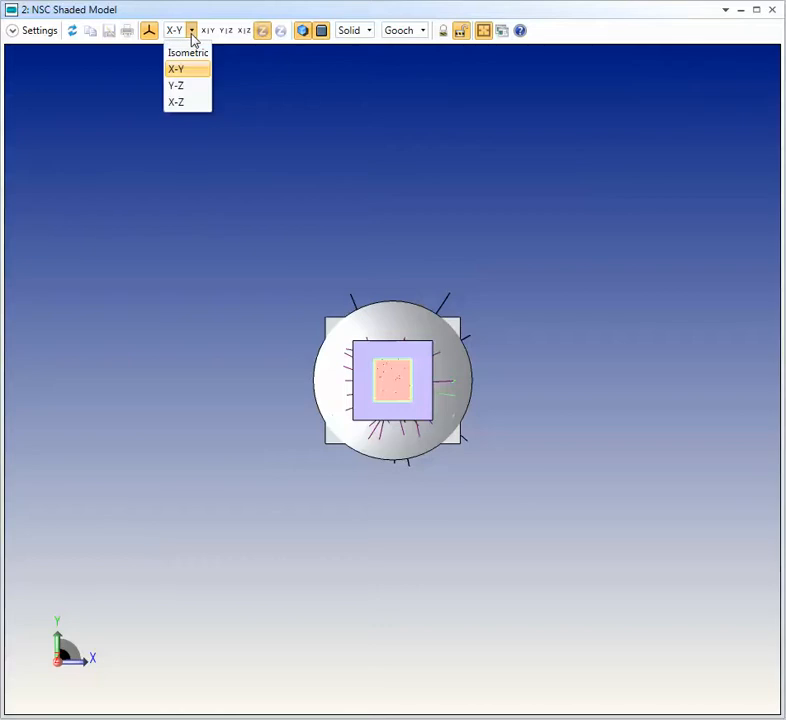
{"action": "left_click", "coordinate": [175, 85]}
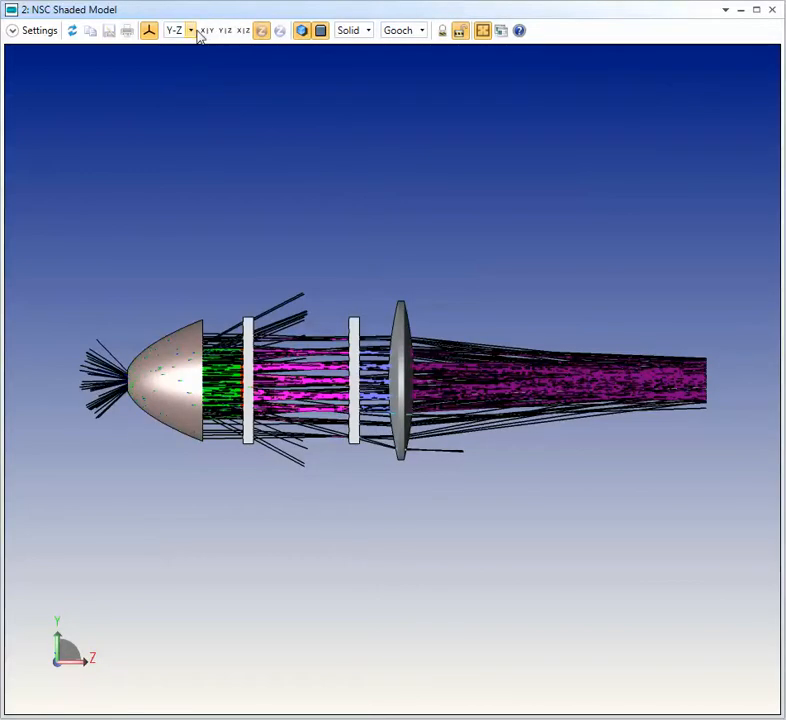
{"action": "left_click", "coordinate": [190, 30]}
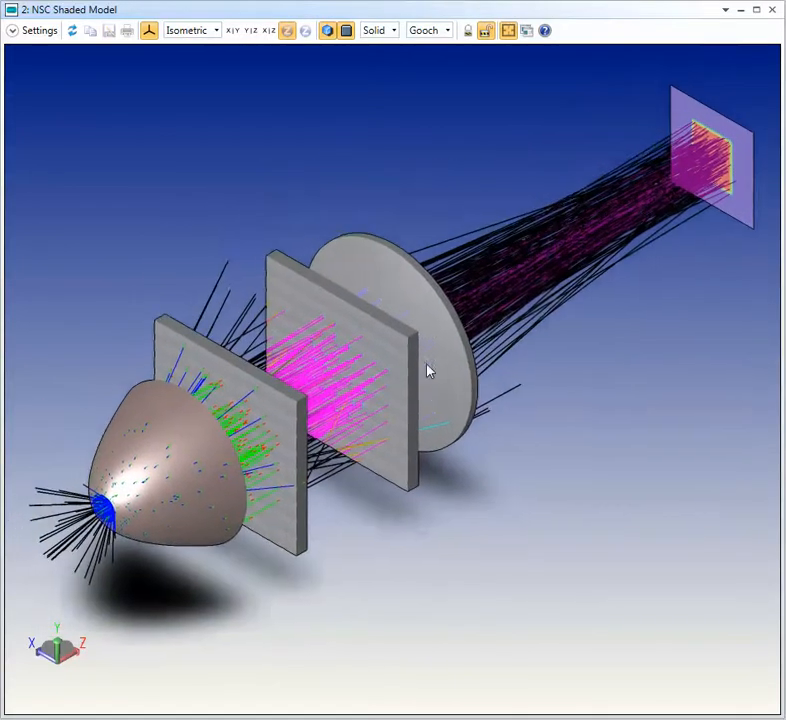
Orbit the model toward its detector end and around to the opposite side
{"action": "left_click_drag", "start_coordinate": [430, 370], "coordinate": [545, 447]}
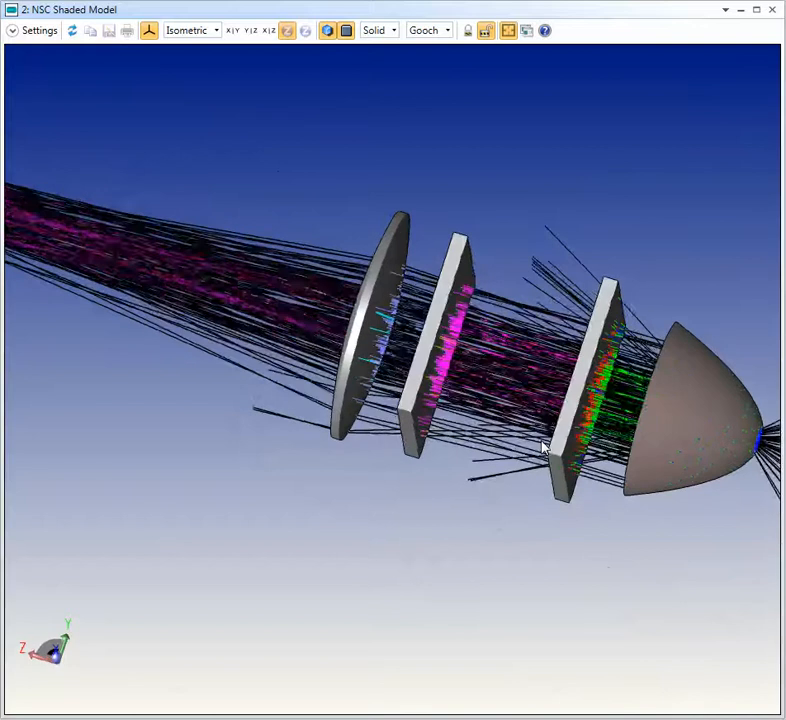
{"action": "left_click_drag", "start_coordinate": [540, 445], "coordinate": [175, 462]}
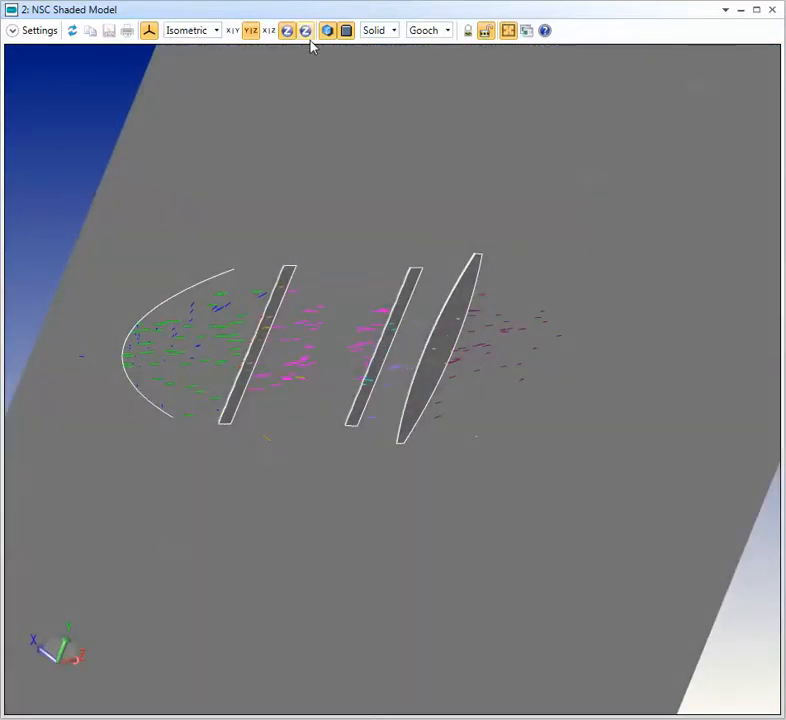
{"action": "mouse_move", "coordinate": [305, 30]}
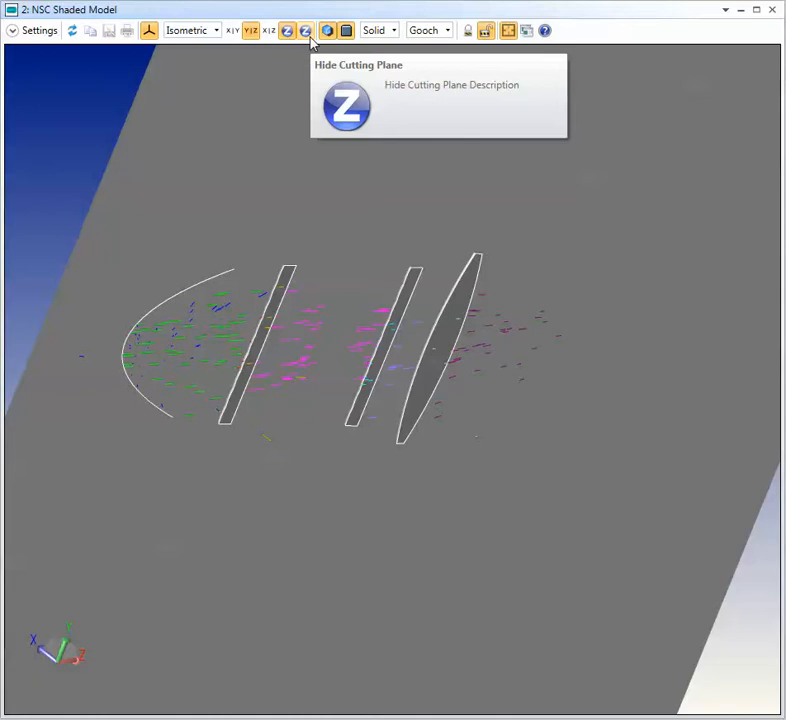
Hide the Y-Z cutting plane overlay and tilt the section through the lenses
{"action": "left_click", "coordinate": [306, 30]}
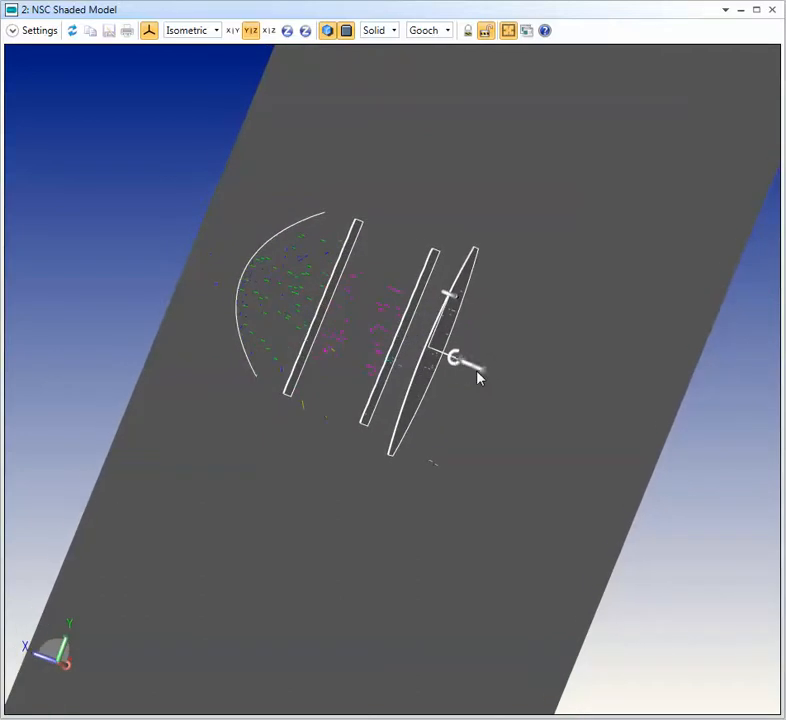
{"action": "left_click_drag", "start_coordinate": [478, 378], "coordinate": [498, 382]}
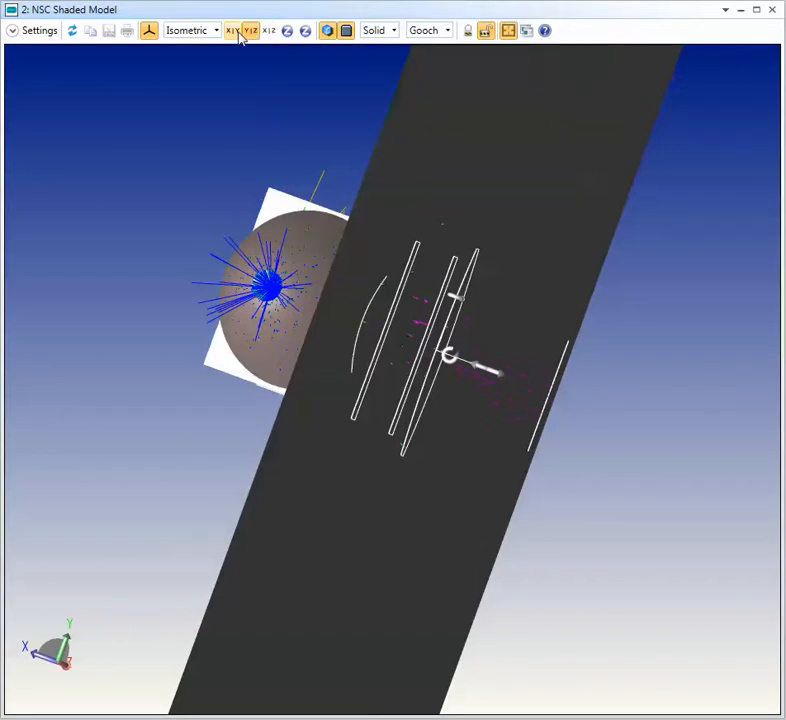
Add an X-Z cut and orbit around the sectioned model to view the whole train
{"action": "left_click", "coordinate": [268, 30]}
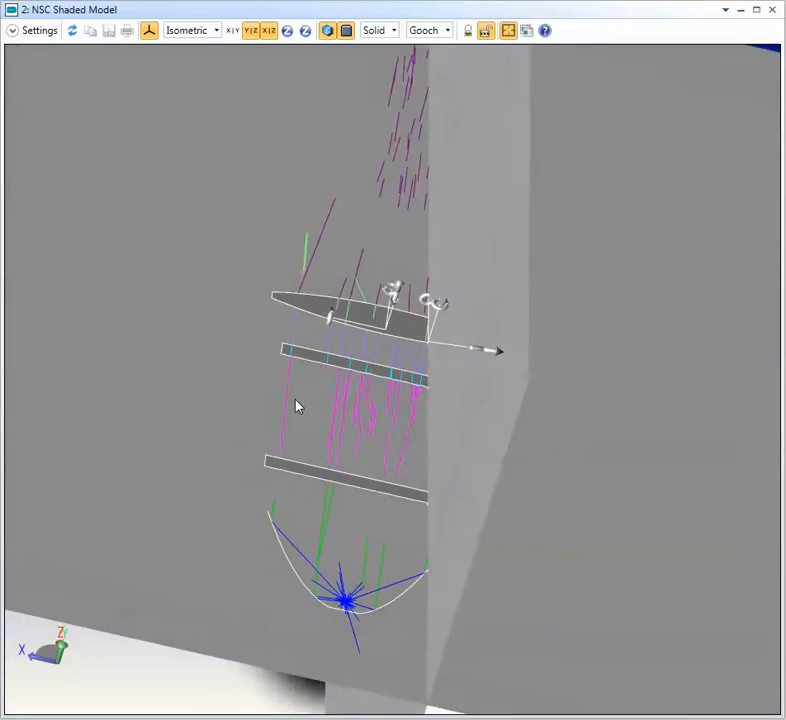
{"action": "left_click_drag", "start_coordinate": [295, 405], "coordinate": [355, 370]}
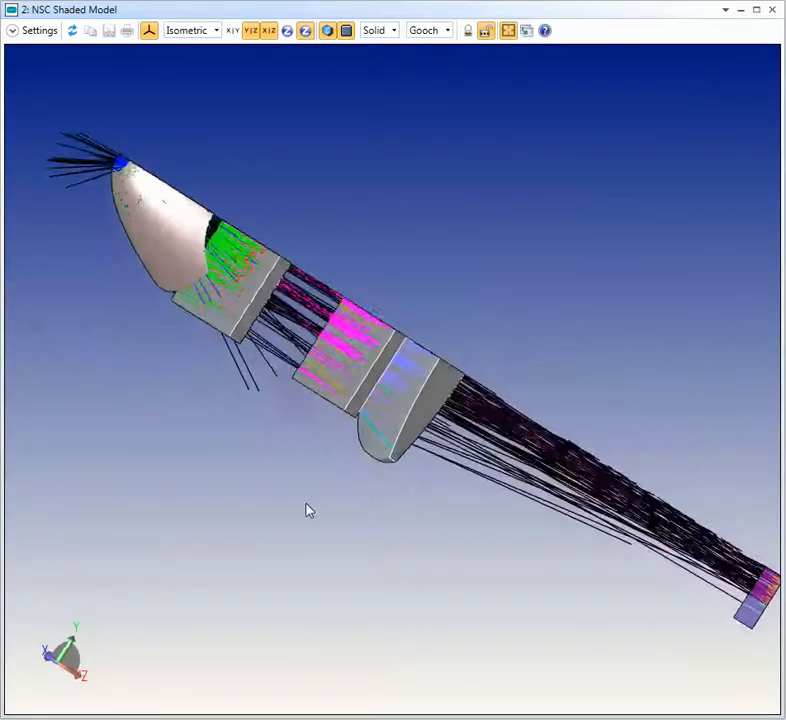
{"action": "left_click_drag", "start_coordinate": [309, 510], "coordinate": [340, 417]}
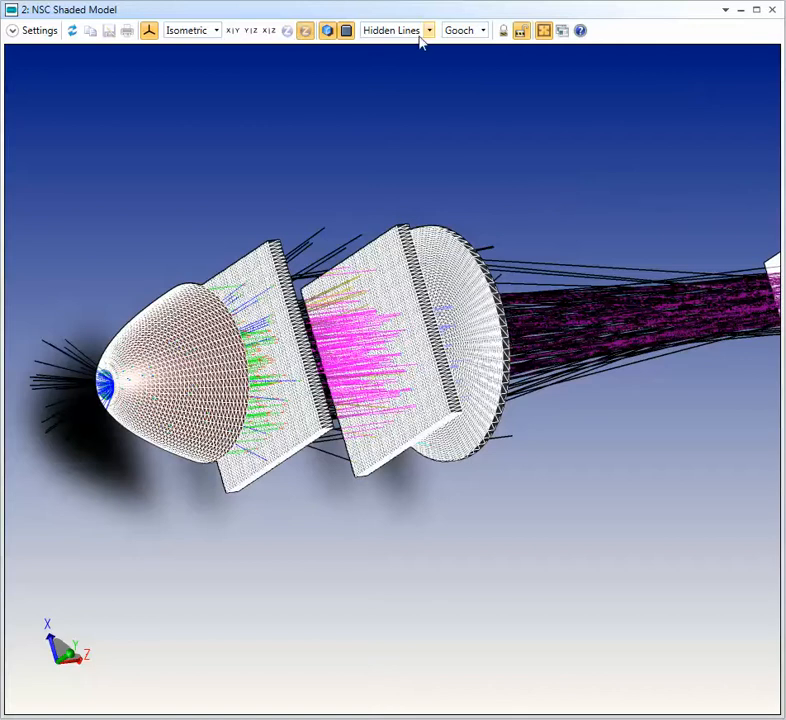
Set the render style to Hidden Lines to show the model as a mesh
{"action": "left_click", "coordinate": [428, 29]}
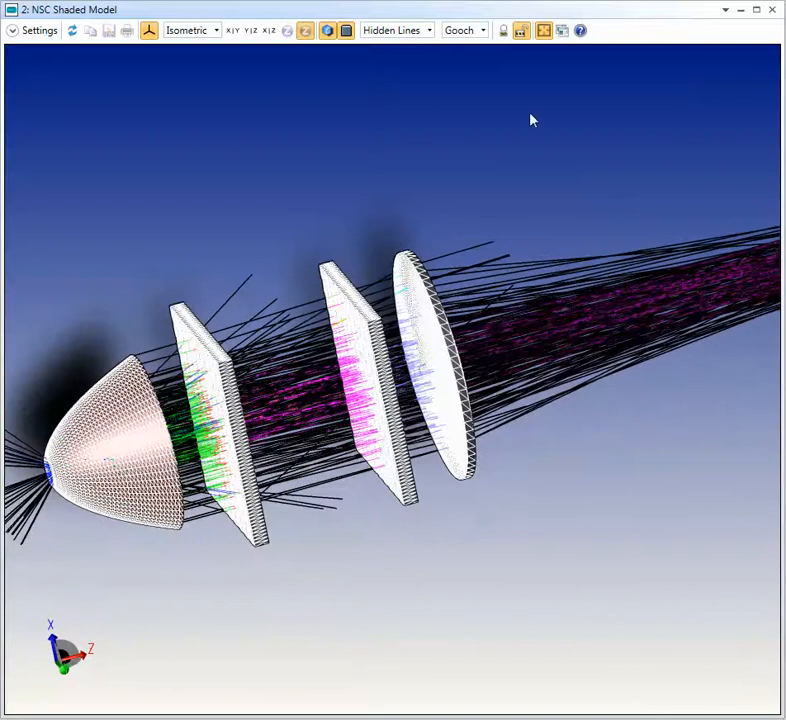
{"action": "left_click", "coordinate": [484, 29]}
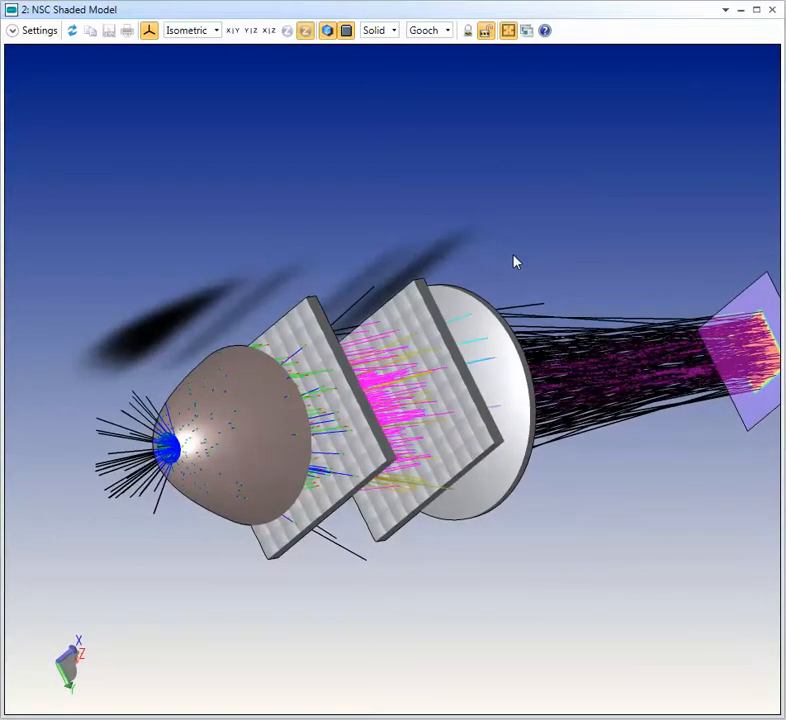
Apply Gouraud shading to the solid model, then switch it to Phong
{"action": "left_click", "coordinate": [425, 29]}
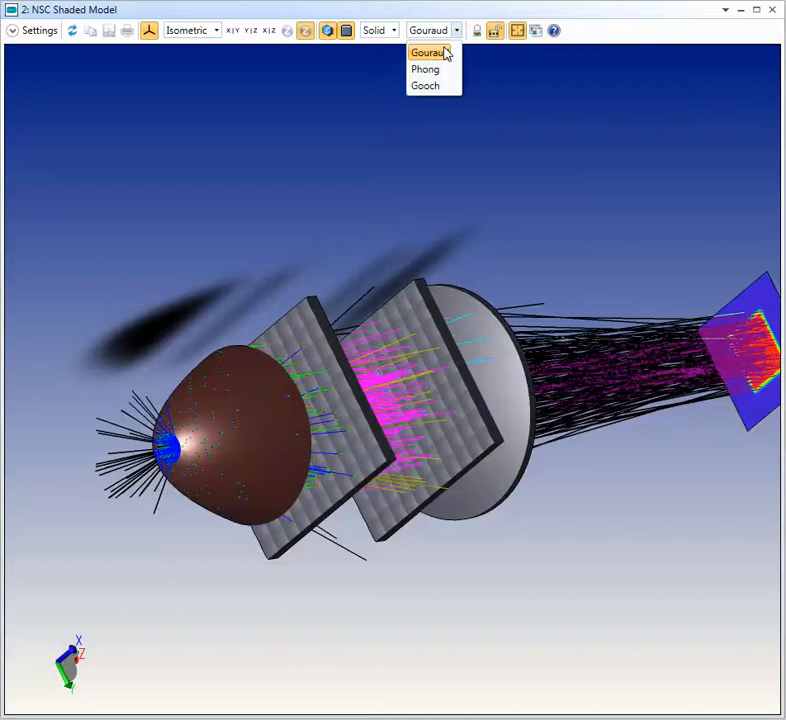
{"action": "left_click", "coordinate": [427, 52]}
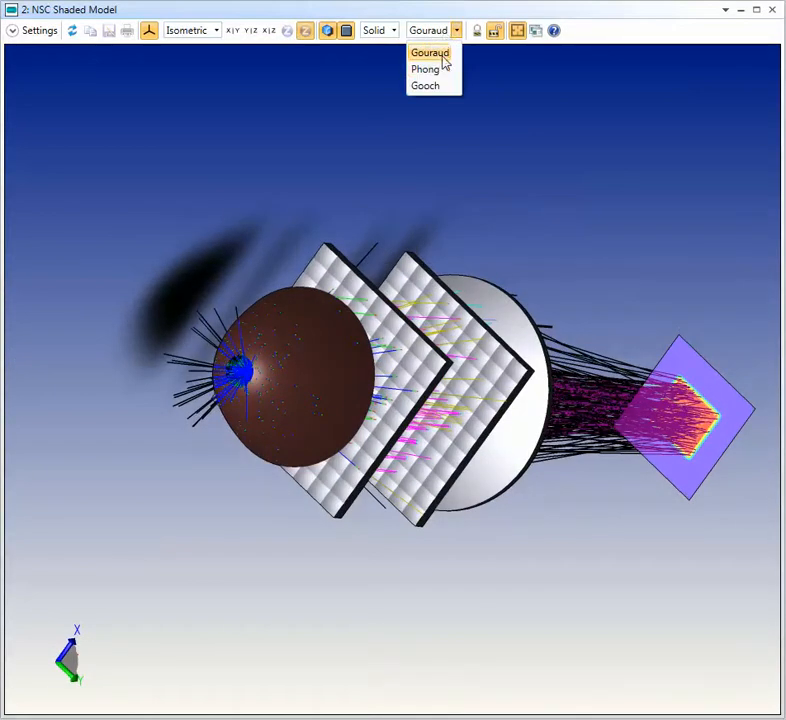
{"action": "left_click", "coordinate": [424, 68]}
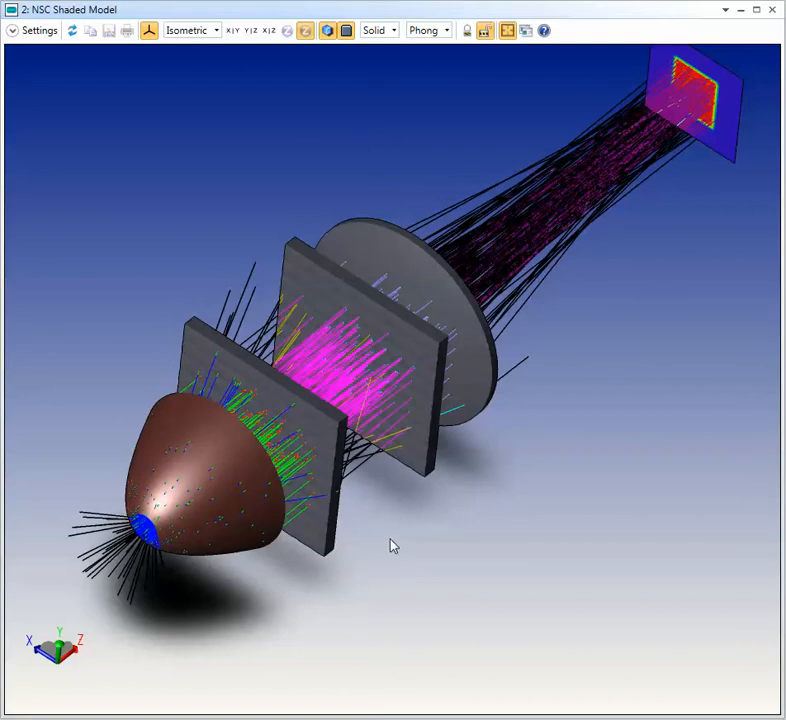
{"action": "mouse_move", "coordinate": [405, 538]}
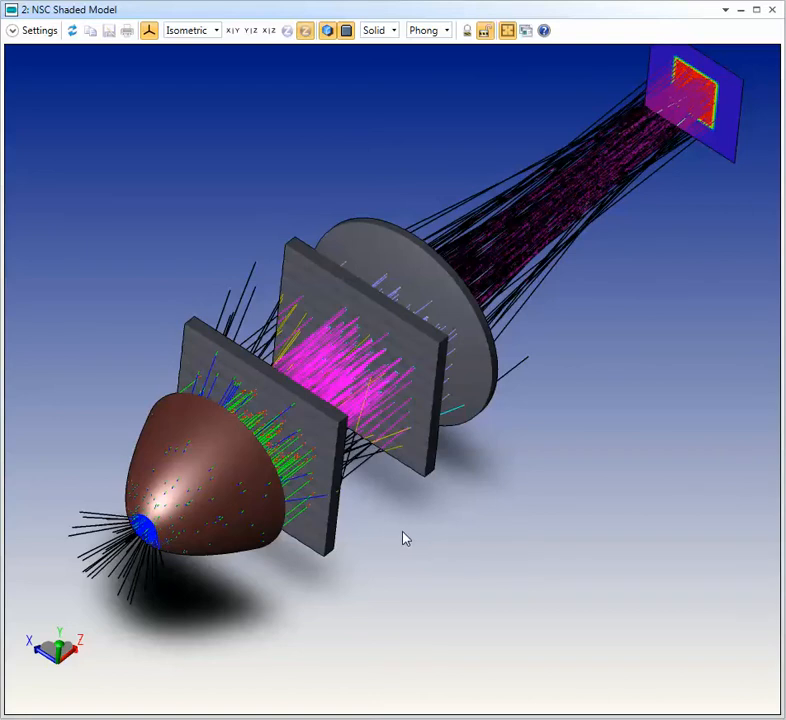